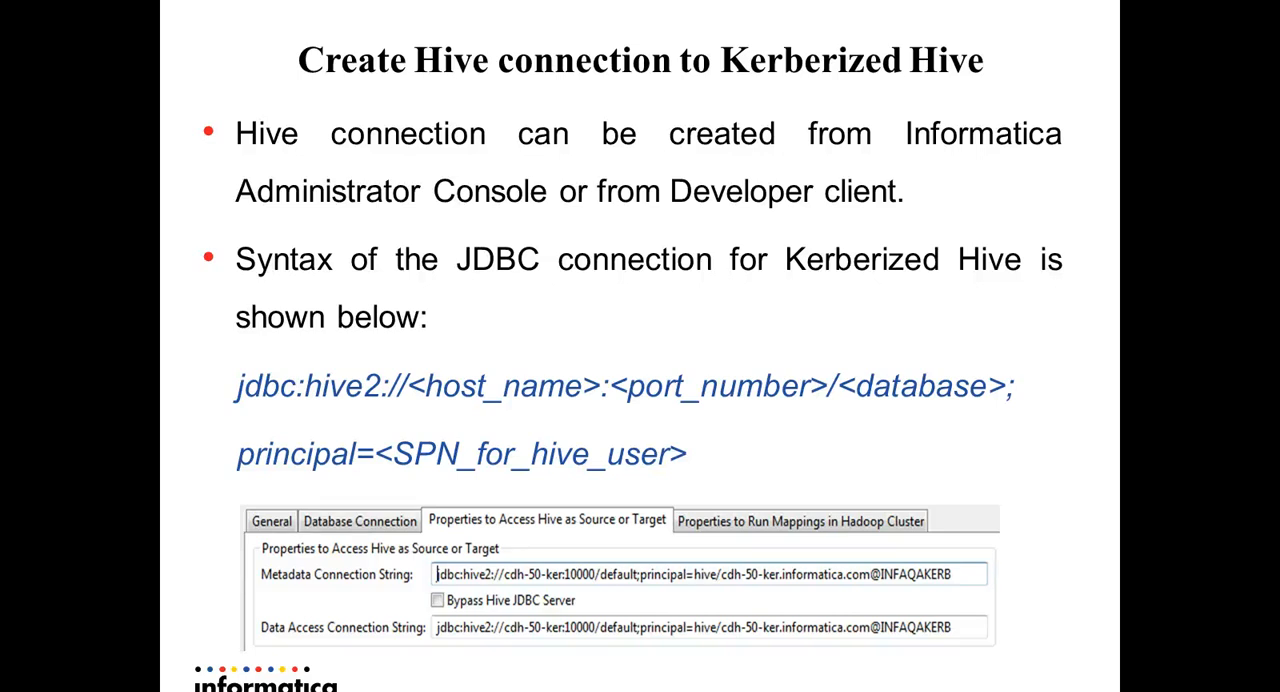
Check the Database Connection tab, then highlight the hive principal in the metadata connection string
key(Right)
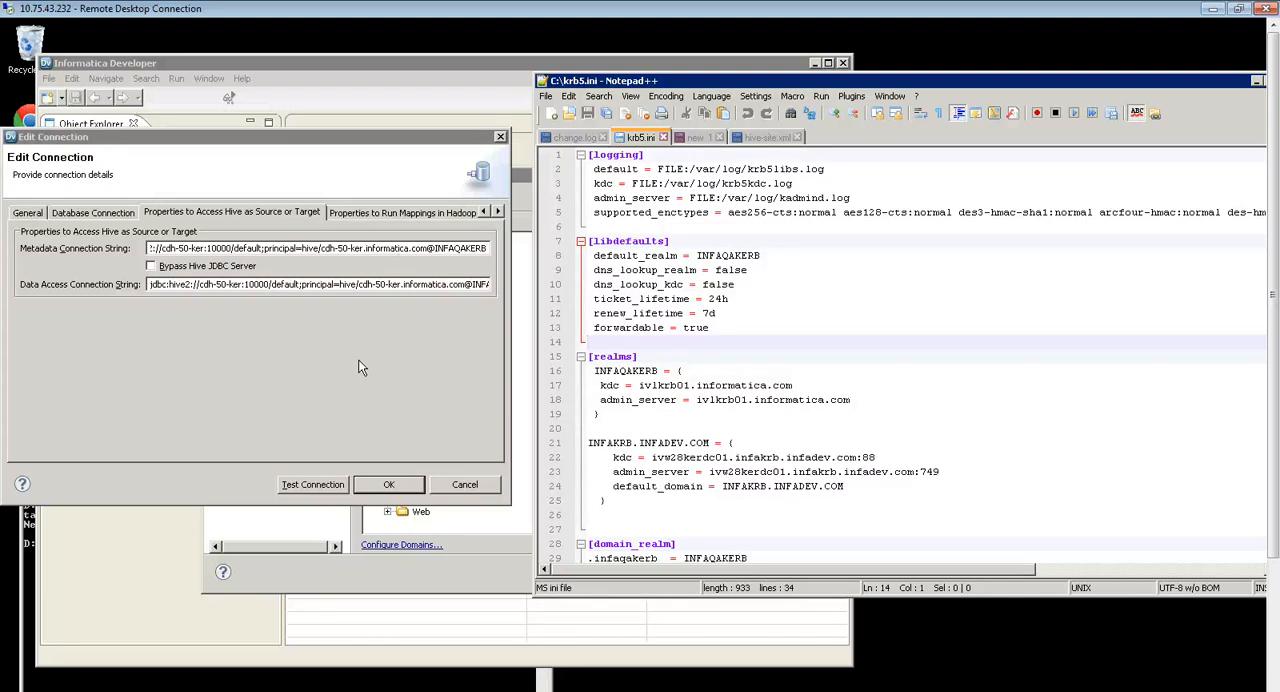
mouse_move(92, 213)
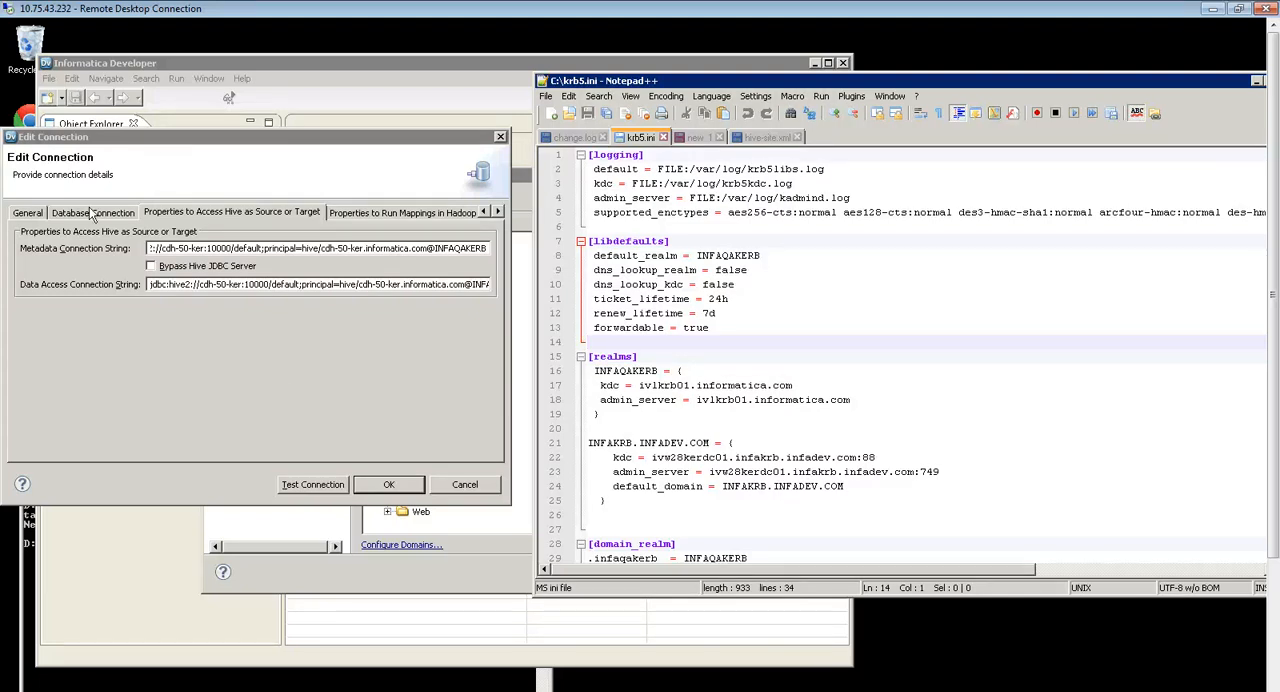
click(93, 212)
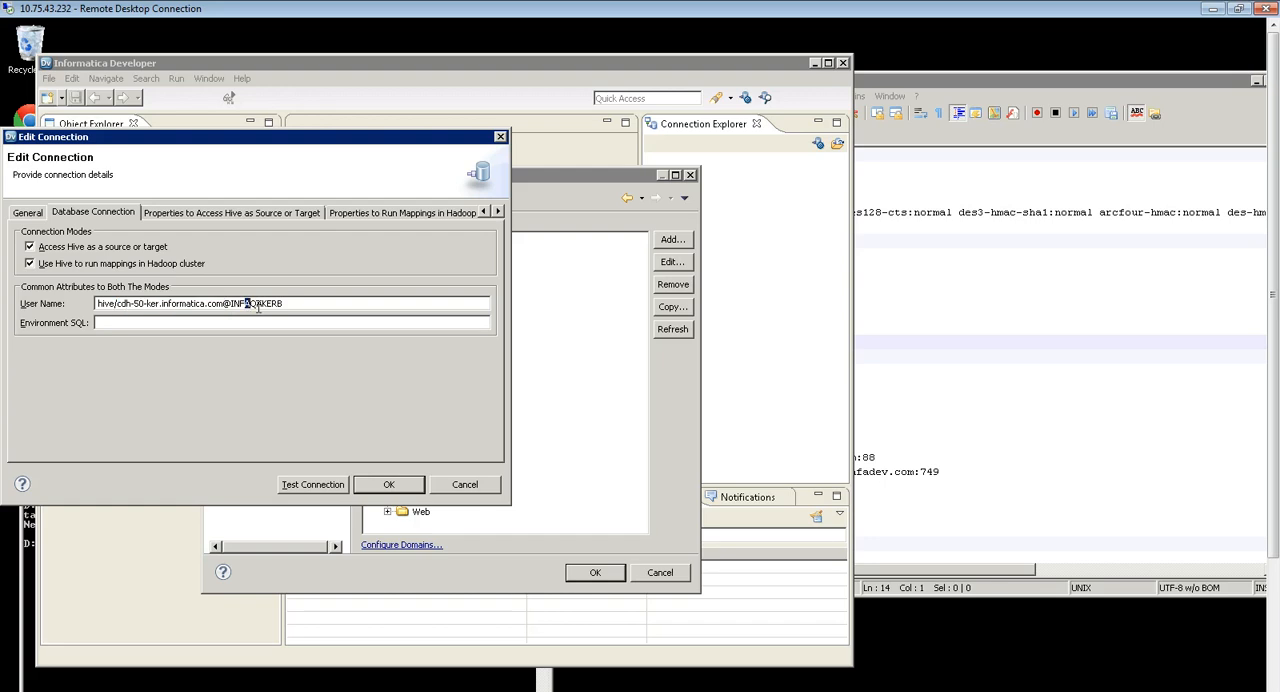
click(231, 212)
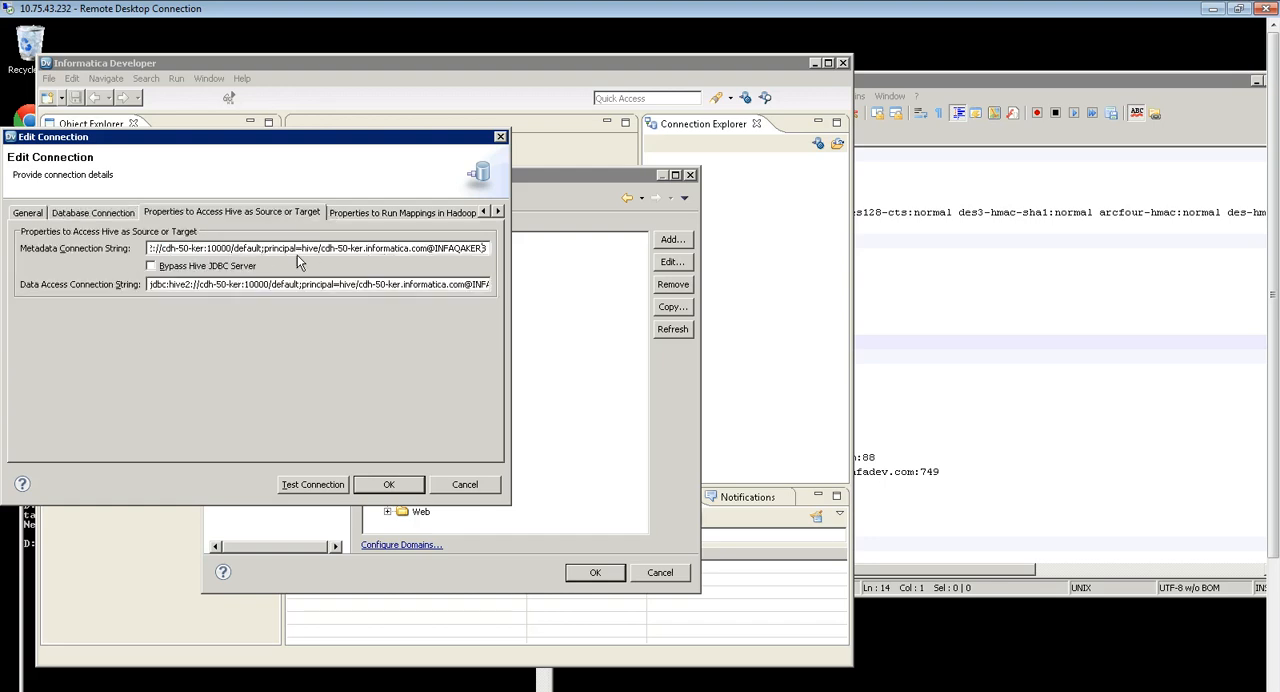
double_click(283, 248)
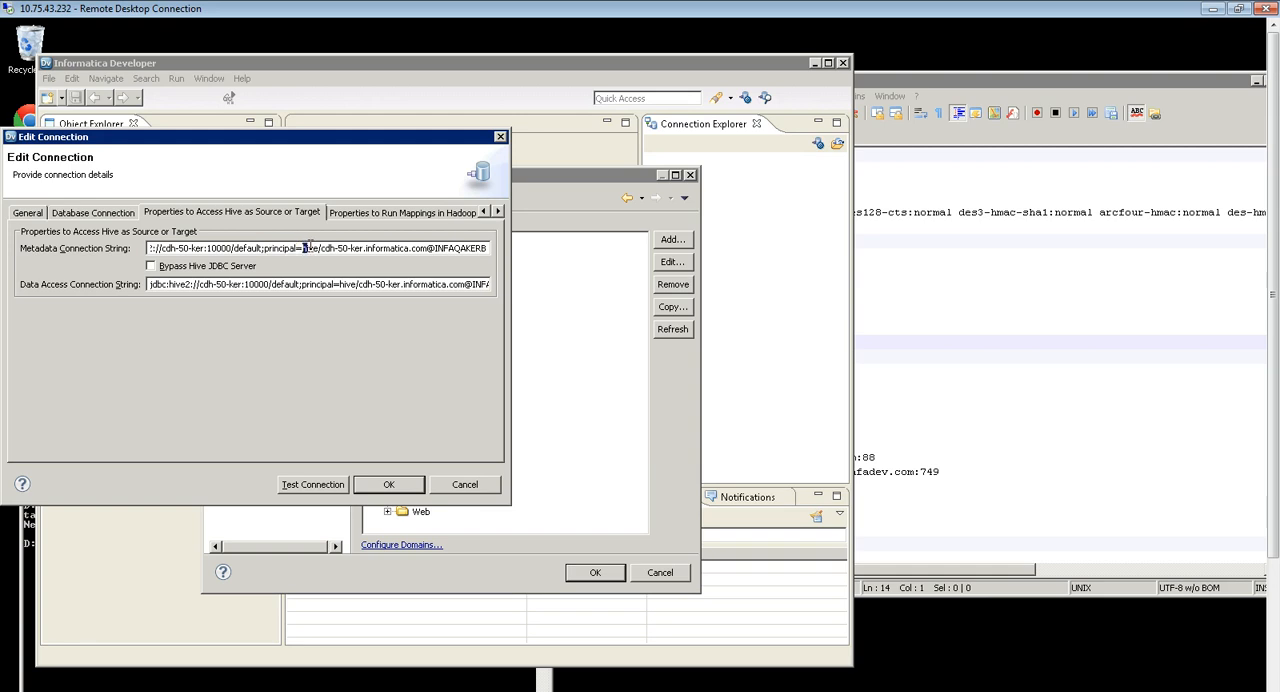
drag(305, 248, 485, 248)
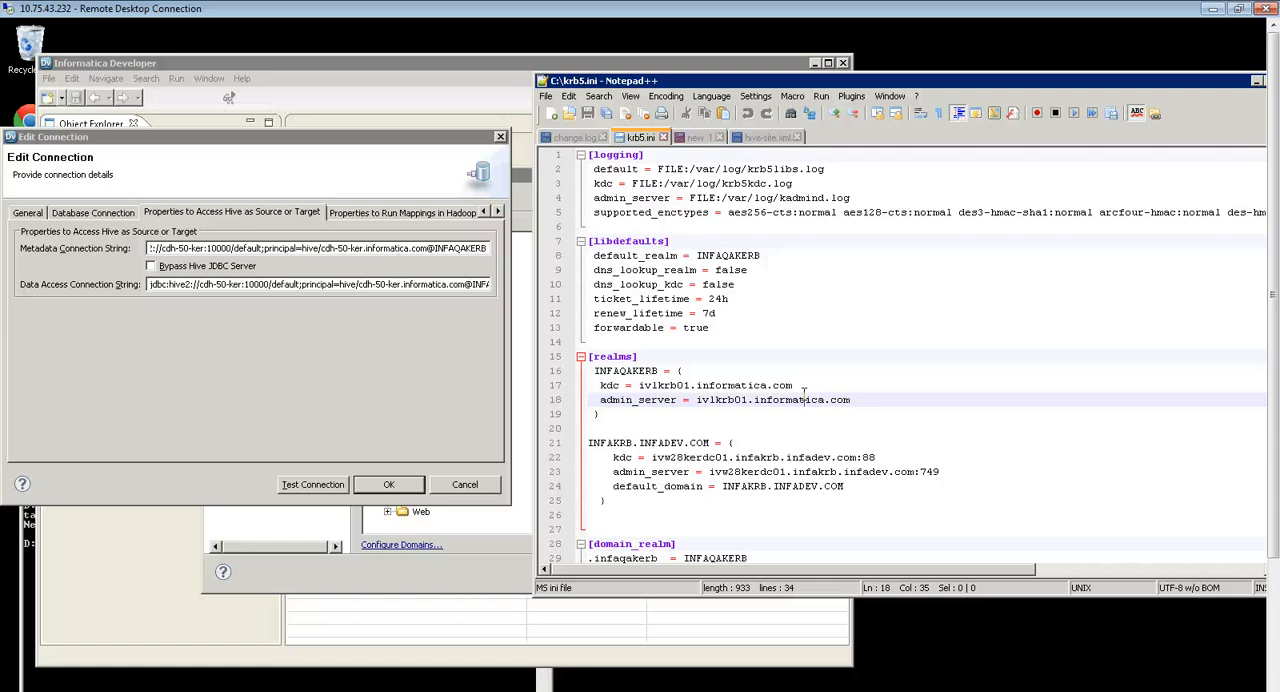
mouse_move(600, 328)
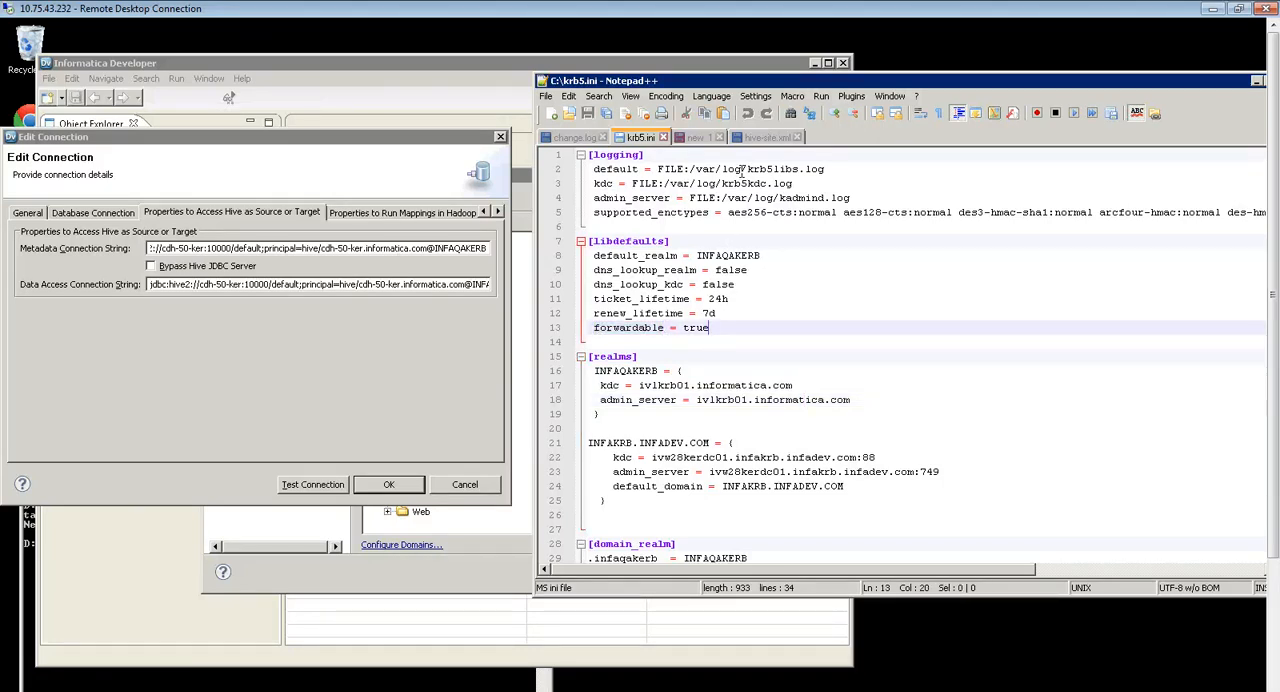
Point out forwardable = true and the INFAQAKERB realm entries in krb5.ini
click(767, 137)
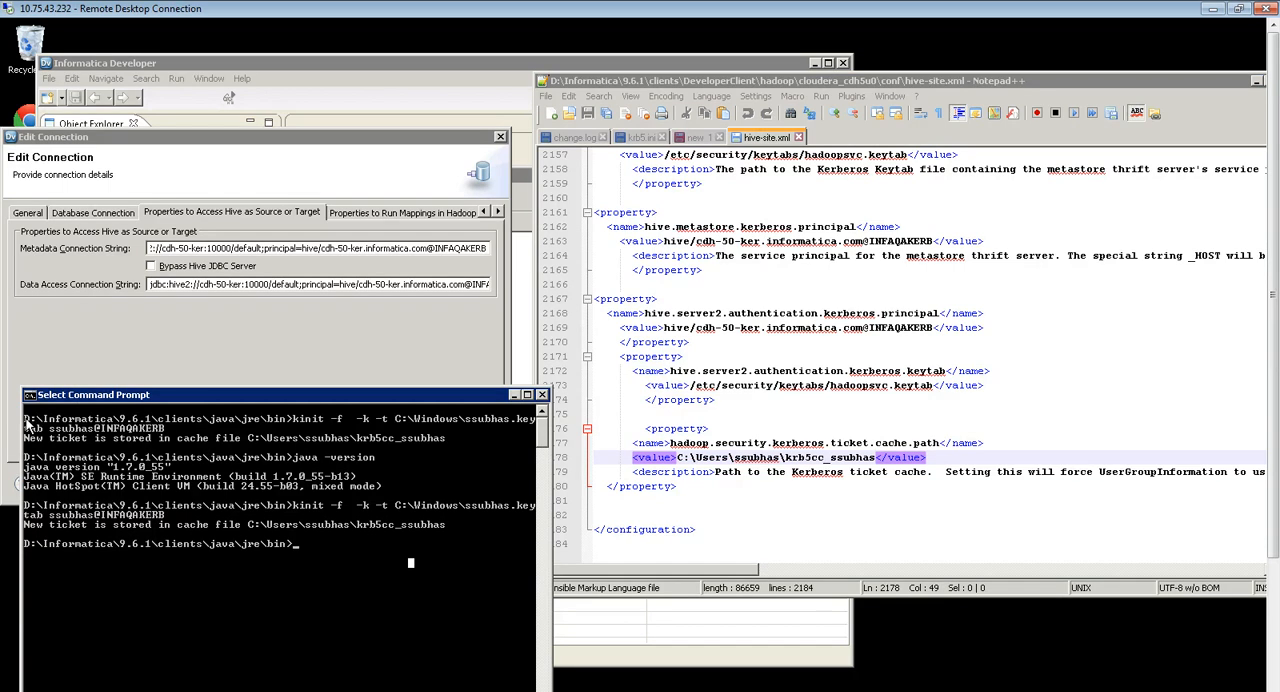
mouse_move(283, 428)
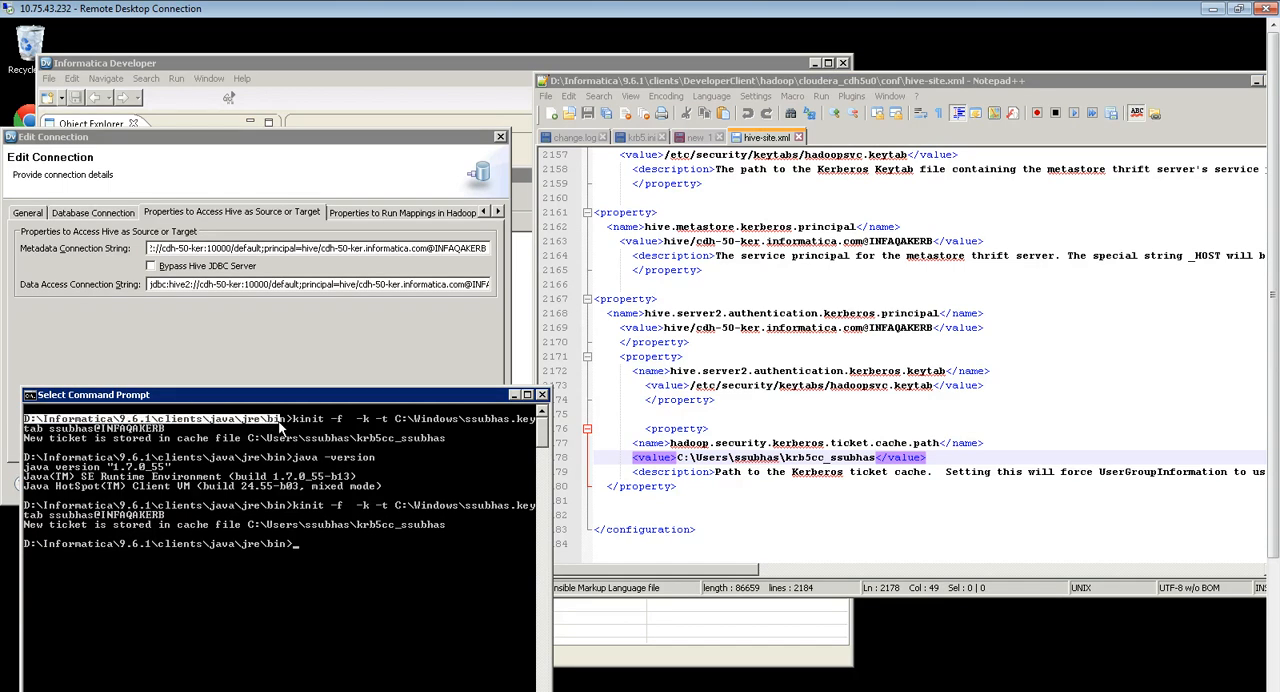
mouse_move(337, 428)
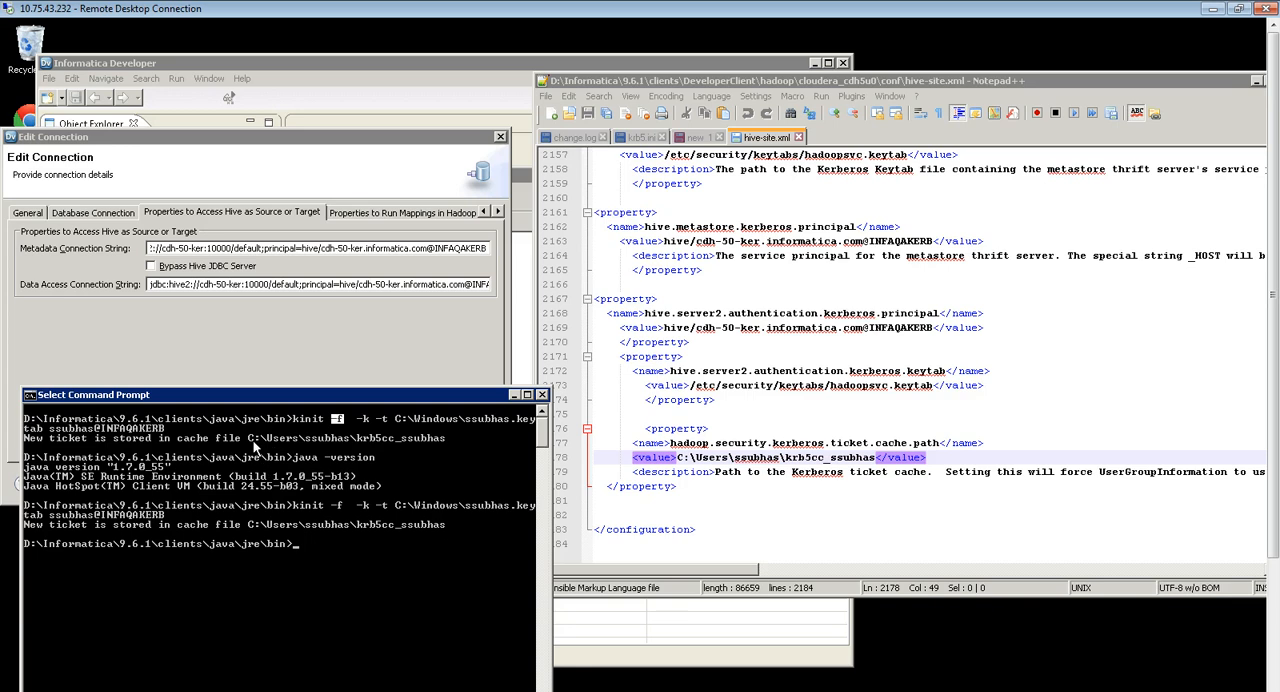
Highlight the kinit ticket cache file path in the Command Prompt output
drag(255, 438, 450, 438)
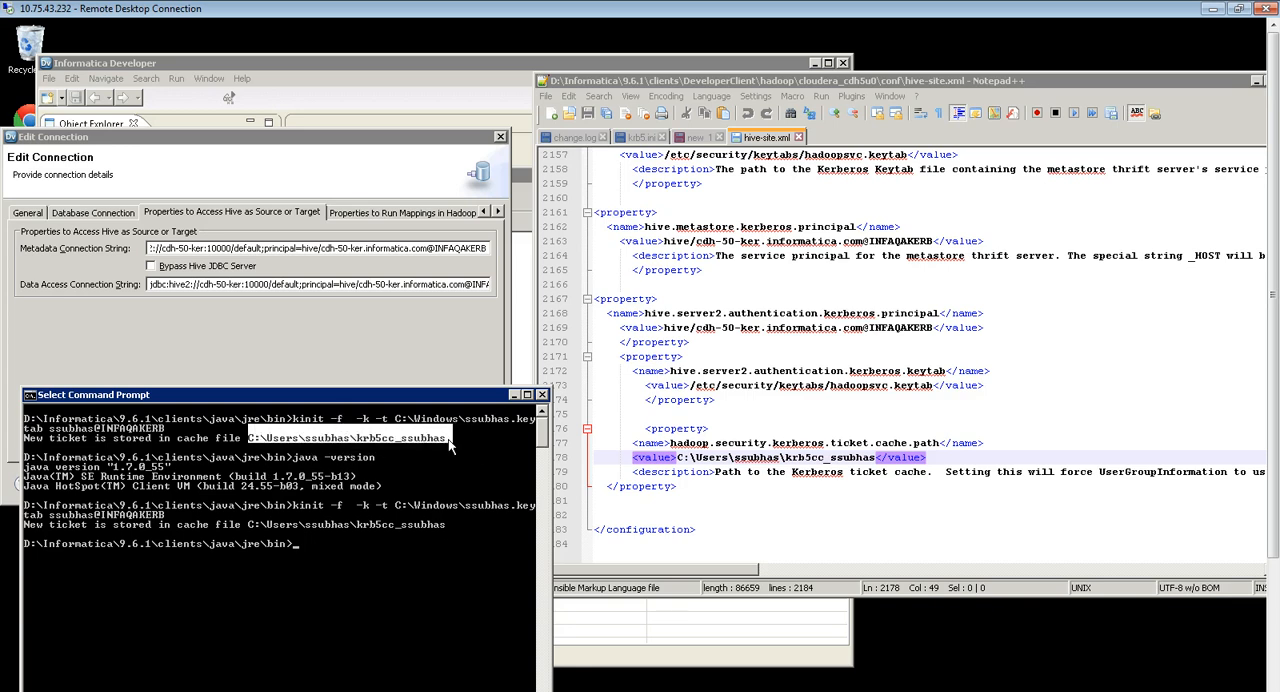
mouse_move(337, 541)
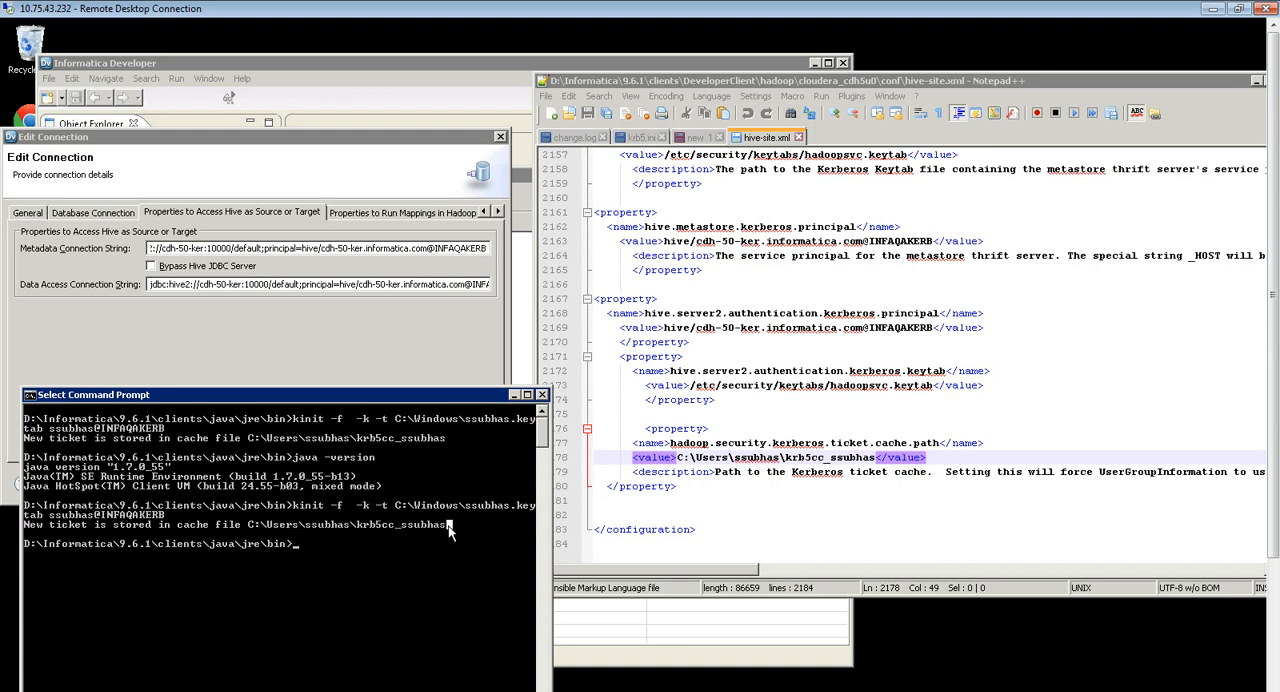
mouse_move(349, 389)
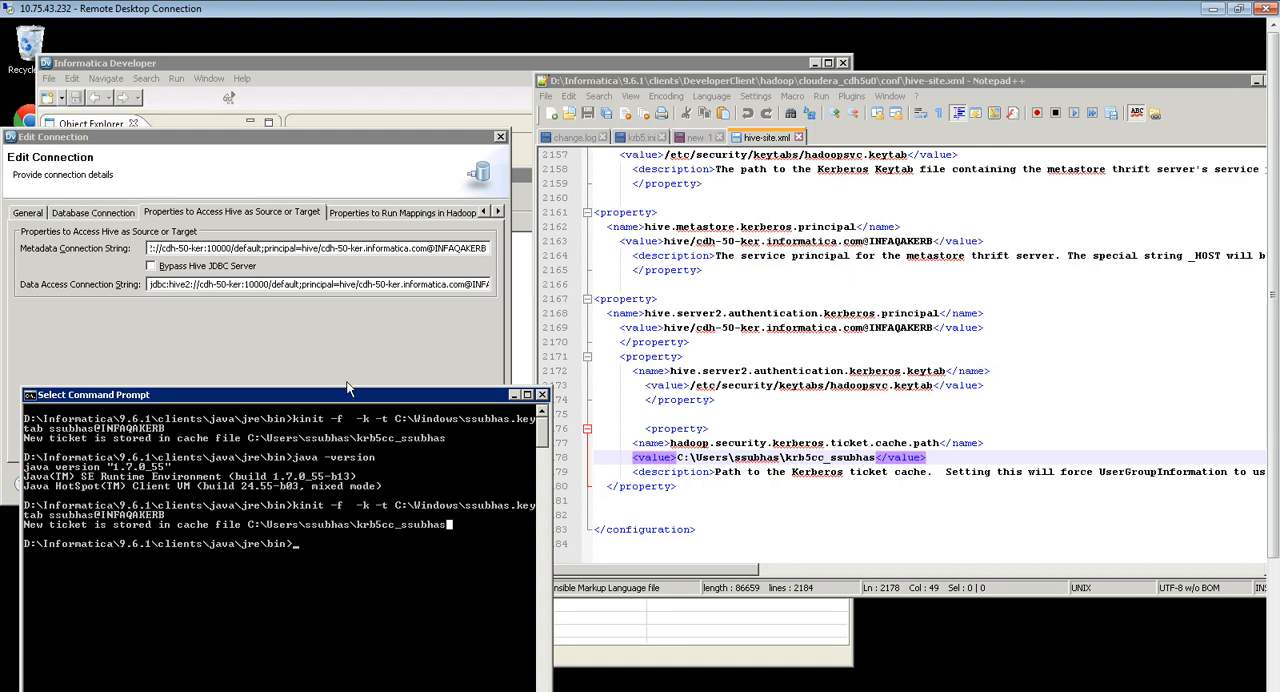
mouse_move(343, 354)
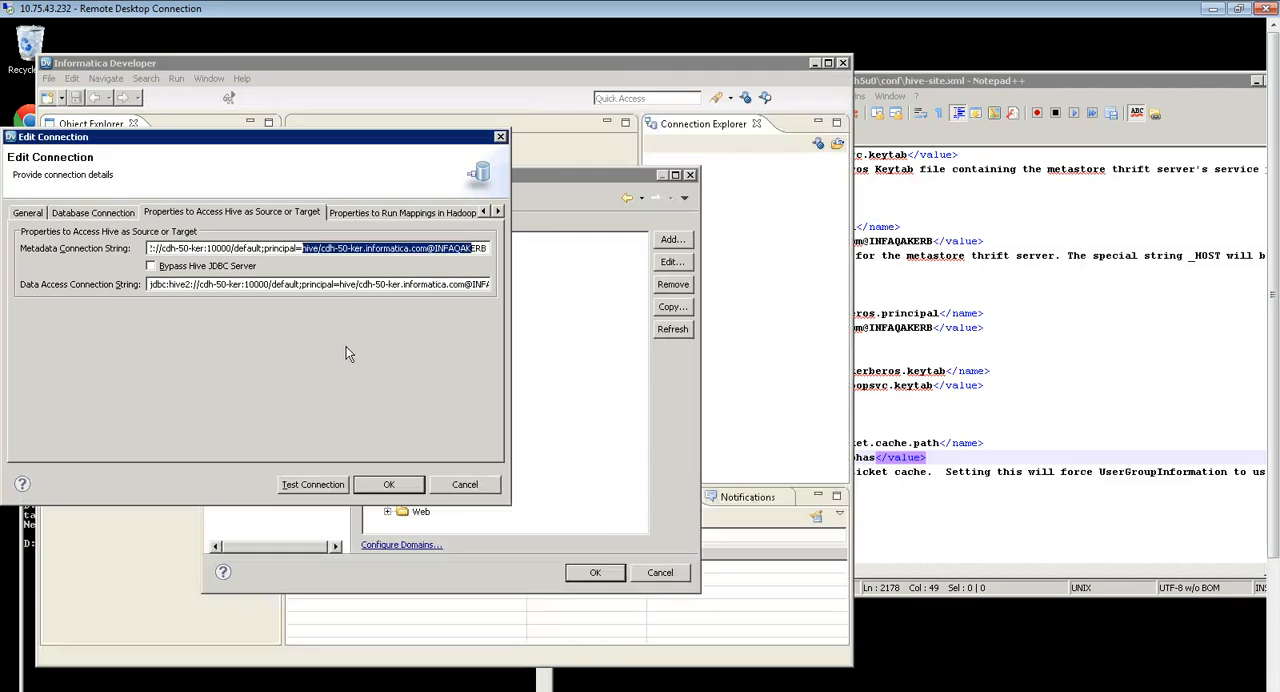
Test the hive_kerberos connection successfully, save it, and close Preferences
click(312, 484)
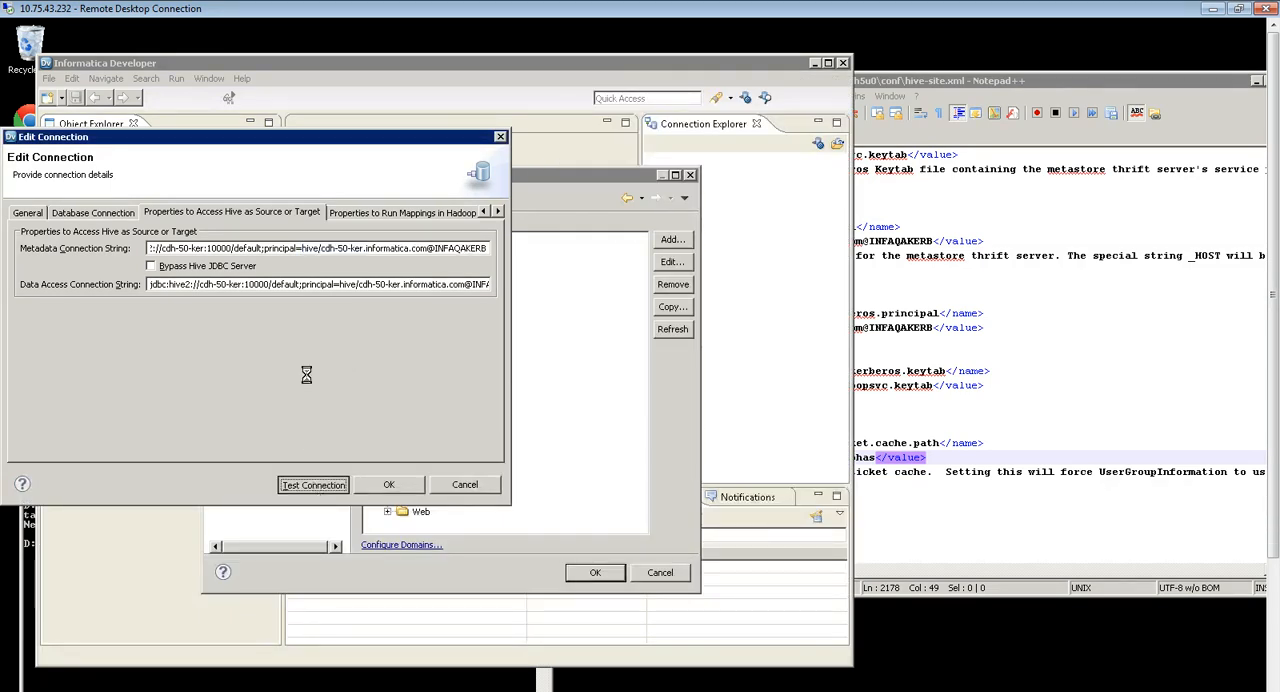
click(313, 484)
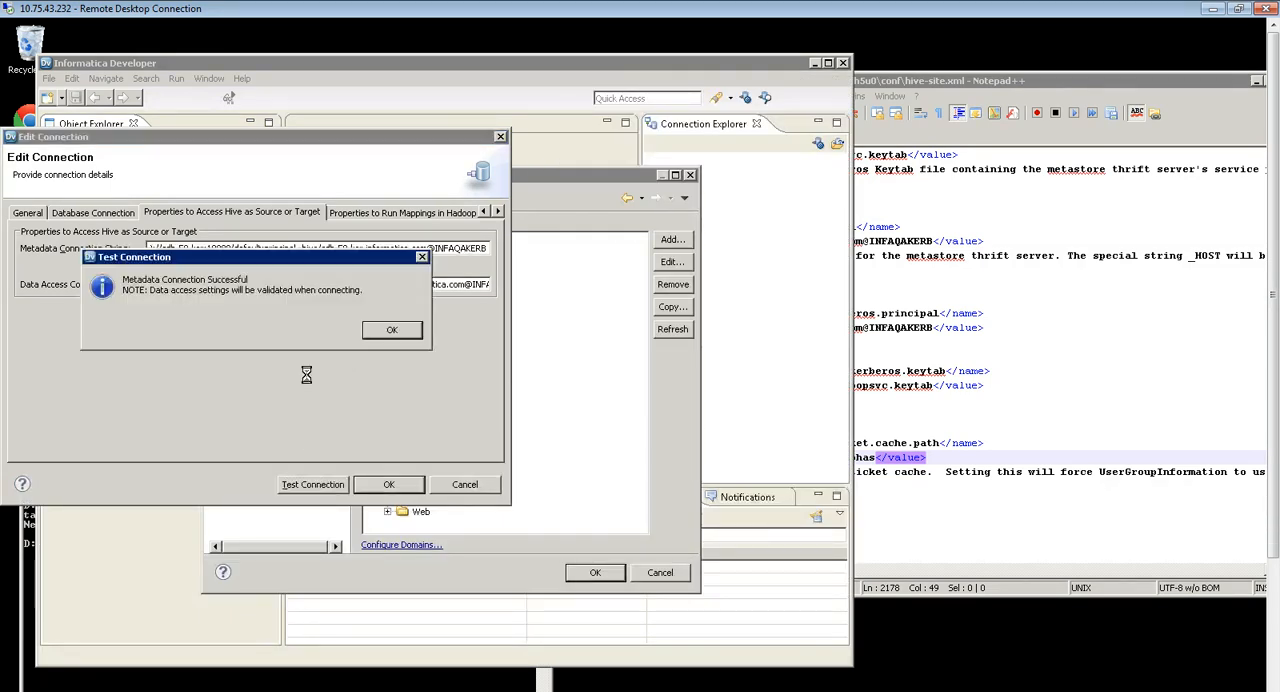
click(391, 330)
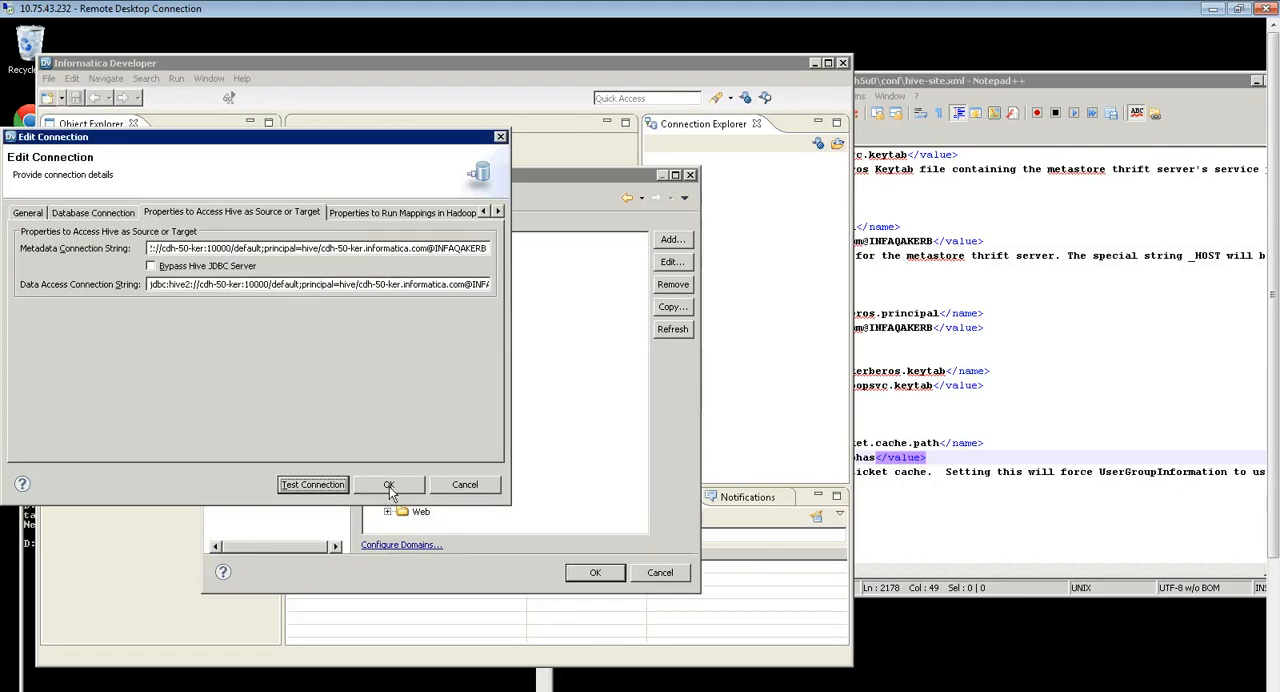
click(389, 485)
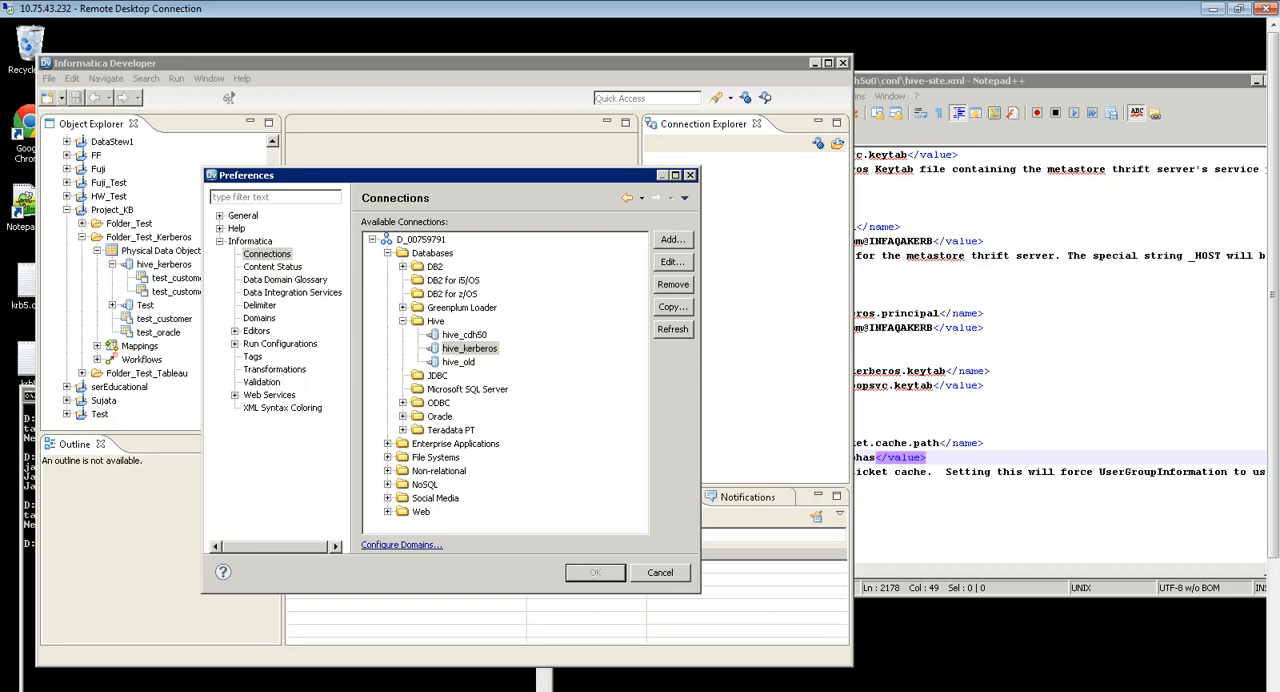
click(660, 572)
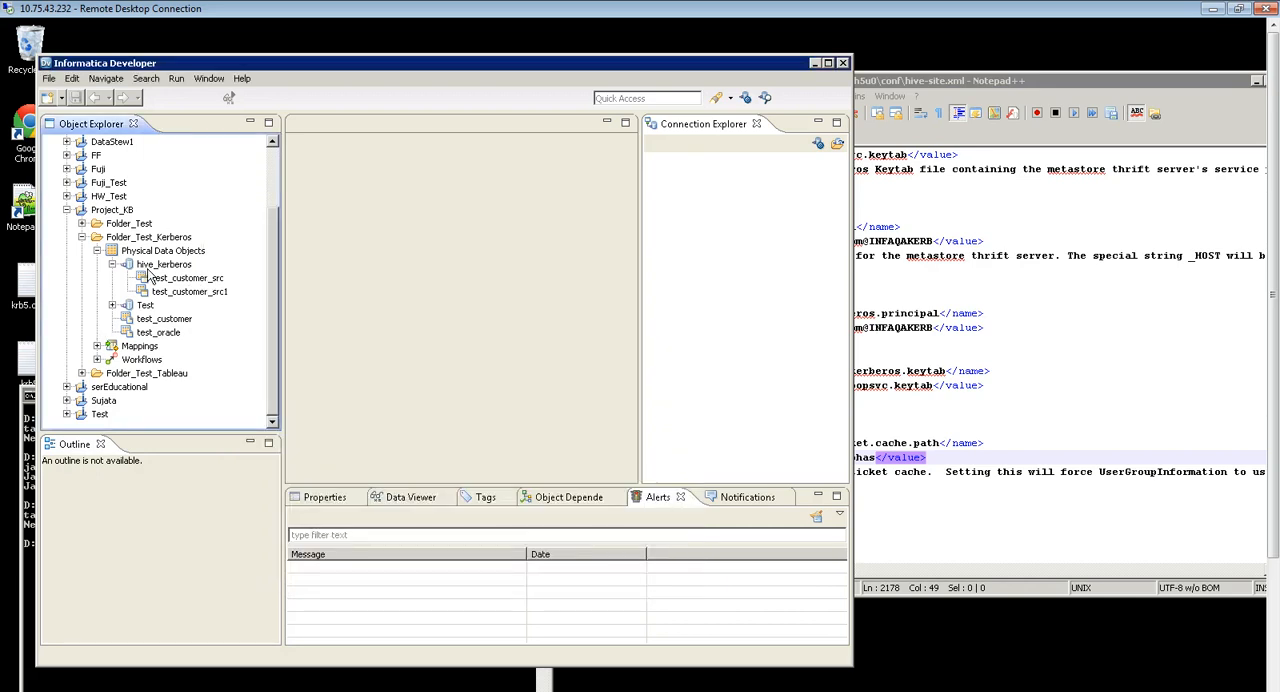
Import test_customer_src from hive_kerberos as test_customer_src2 and open its id, name, address columns
right_click(163, 250)
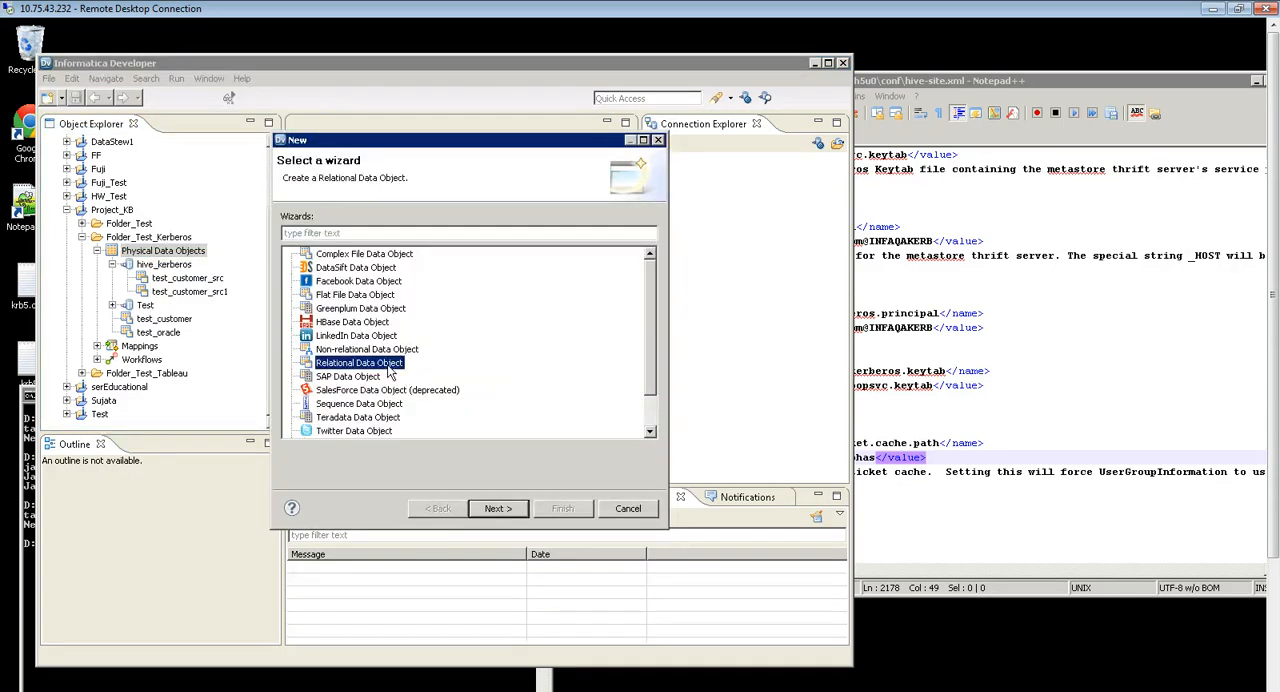
click(497, 508)
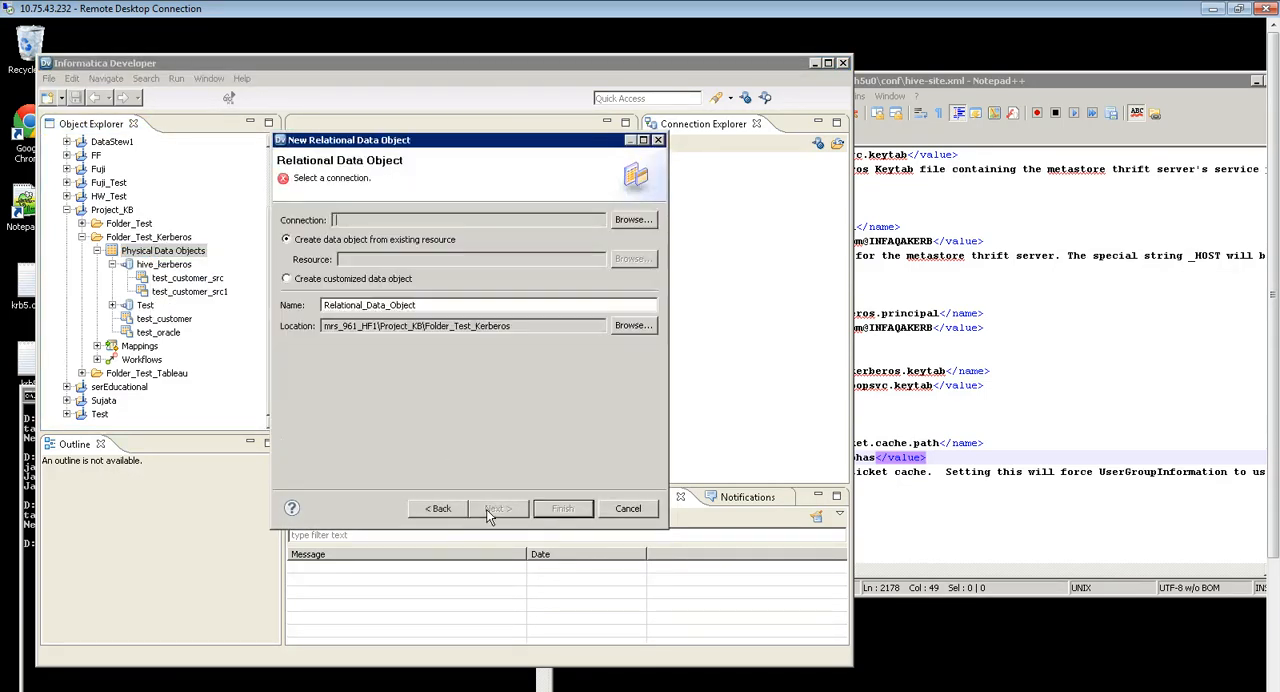
click(633, 219)
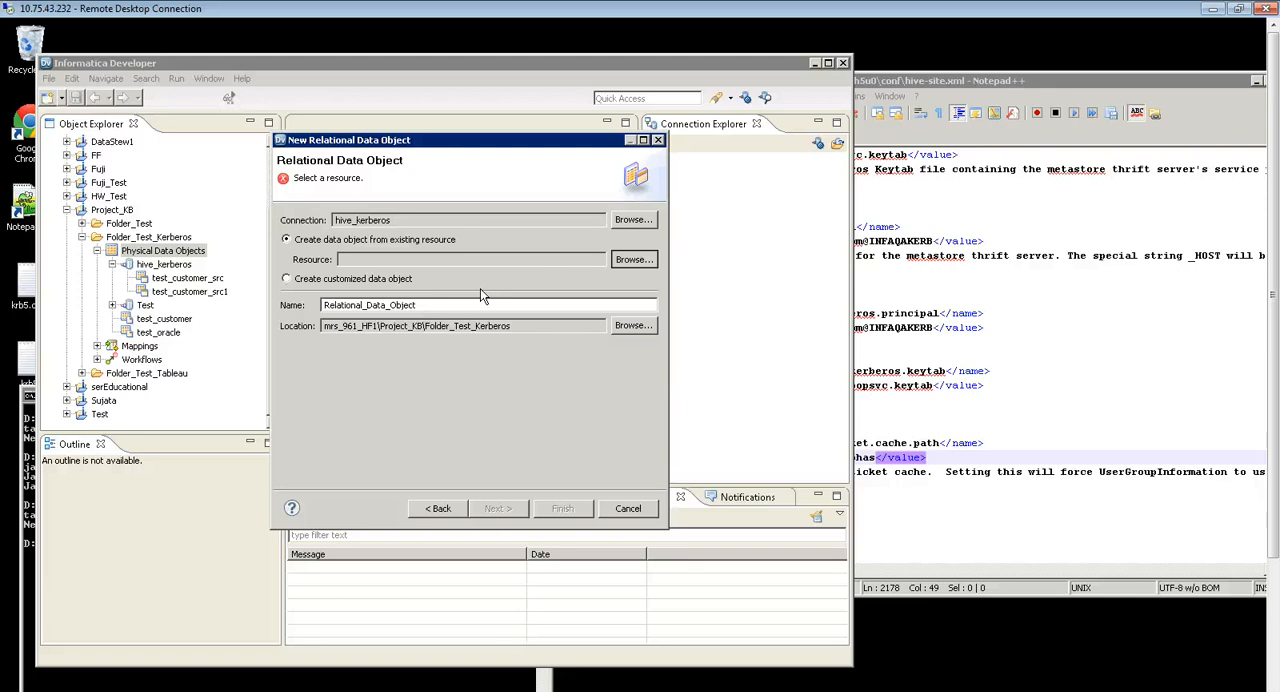
click(633, 259)
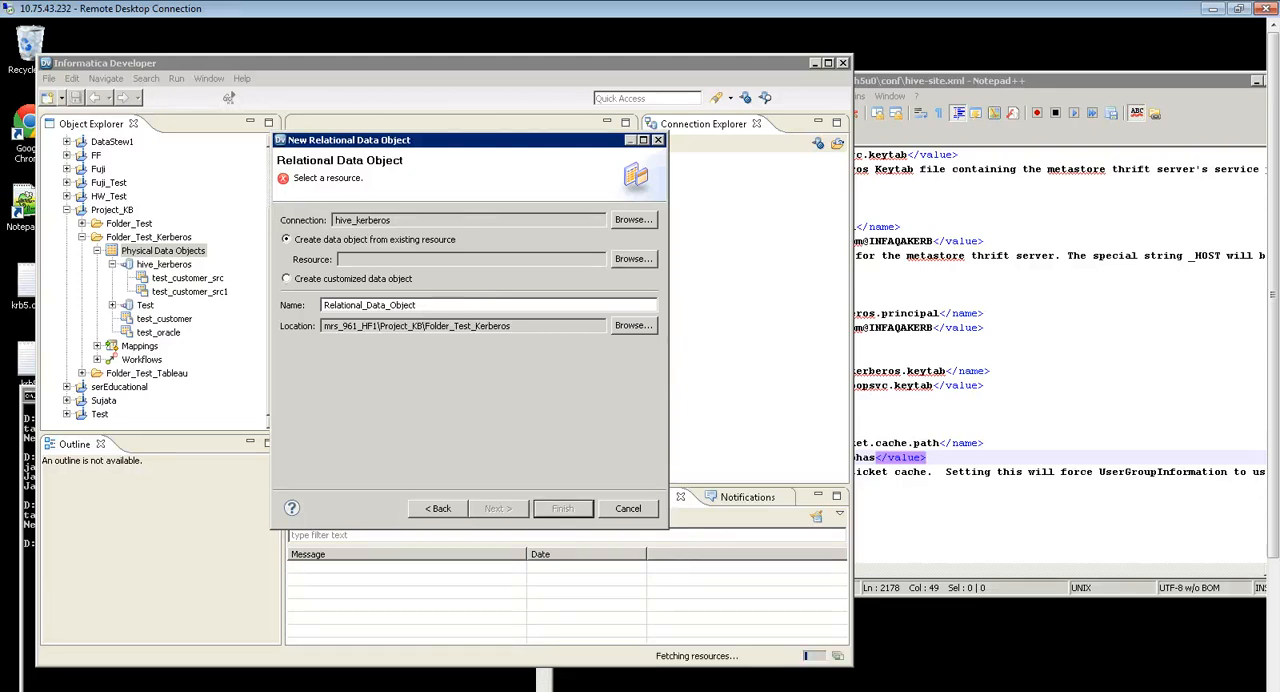
click(633, 259)
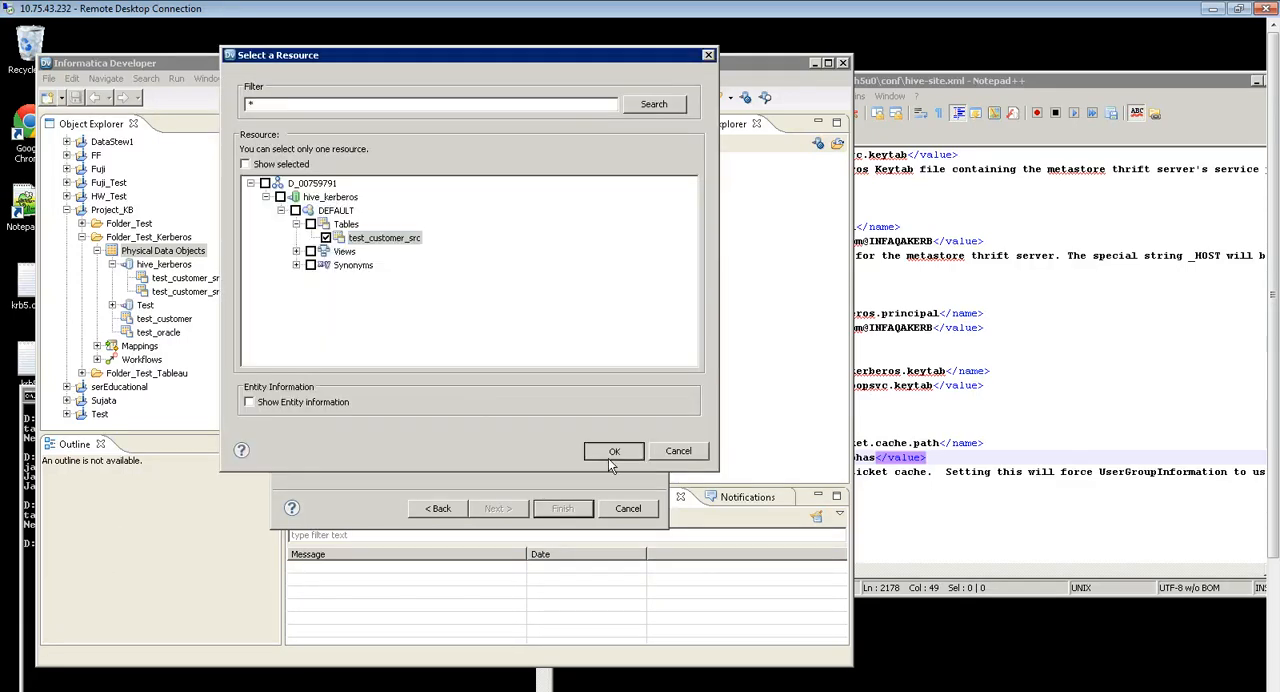
click(614, 451)
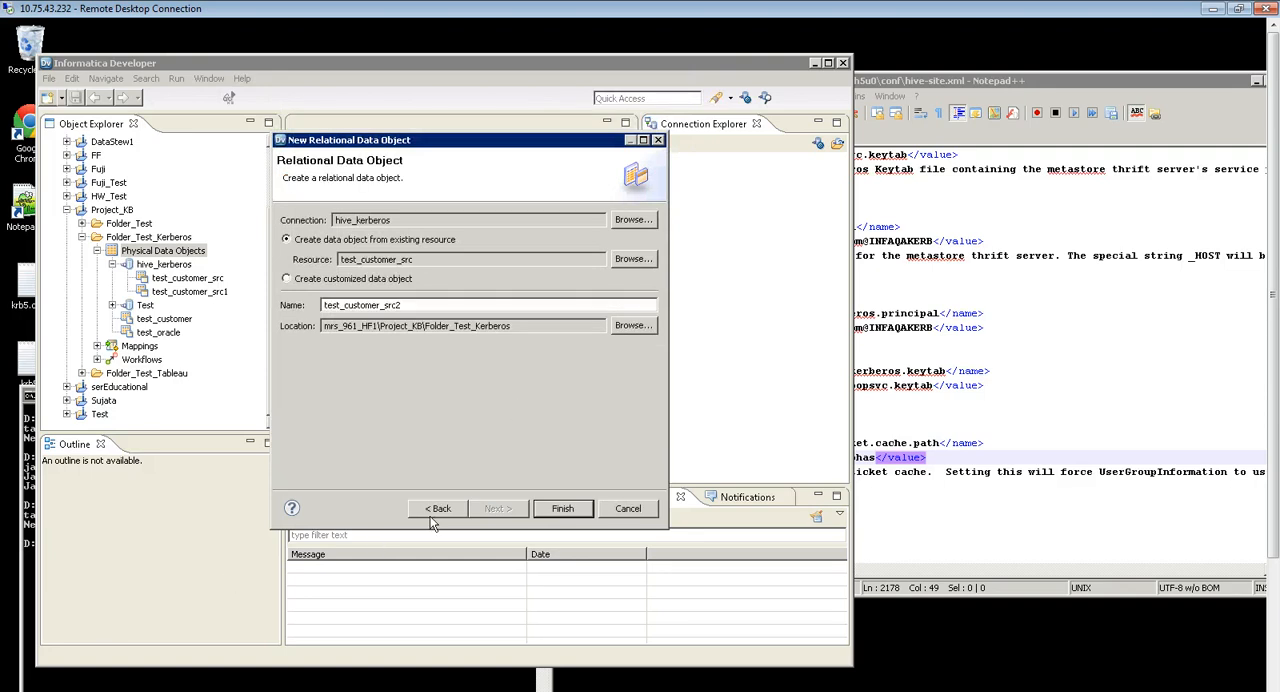
click(562, 508)
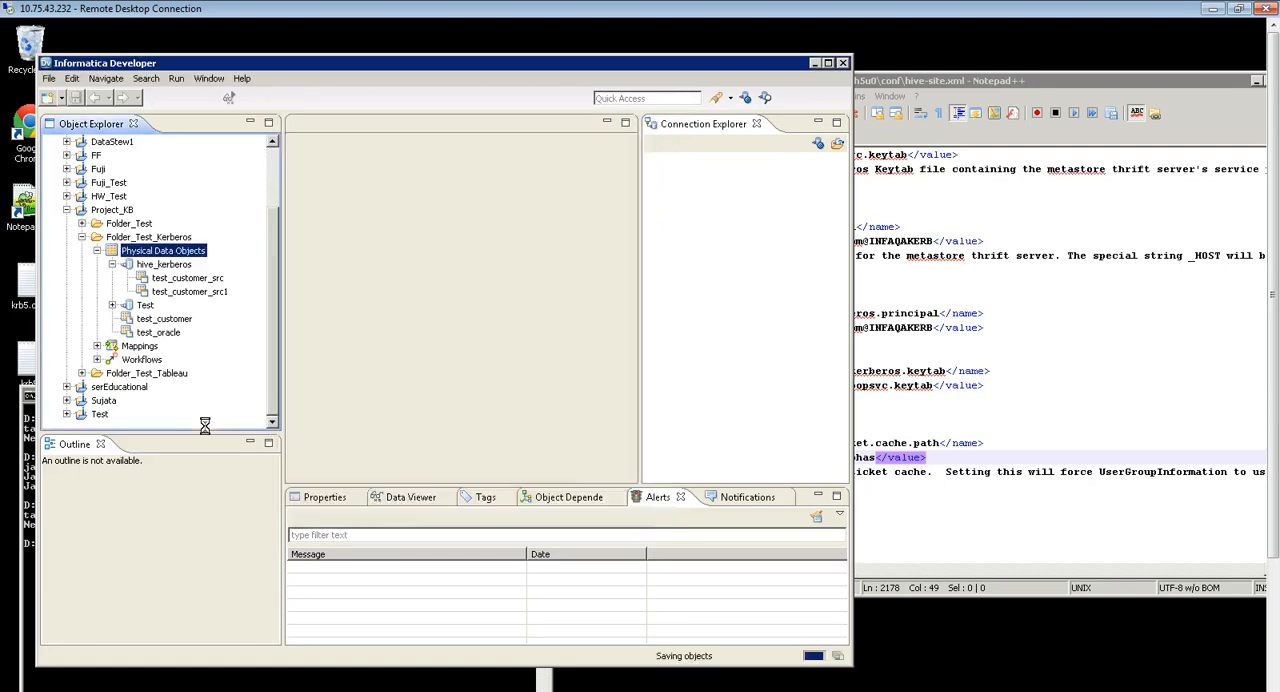
double_click(189, 305)
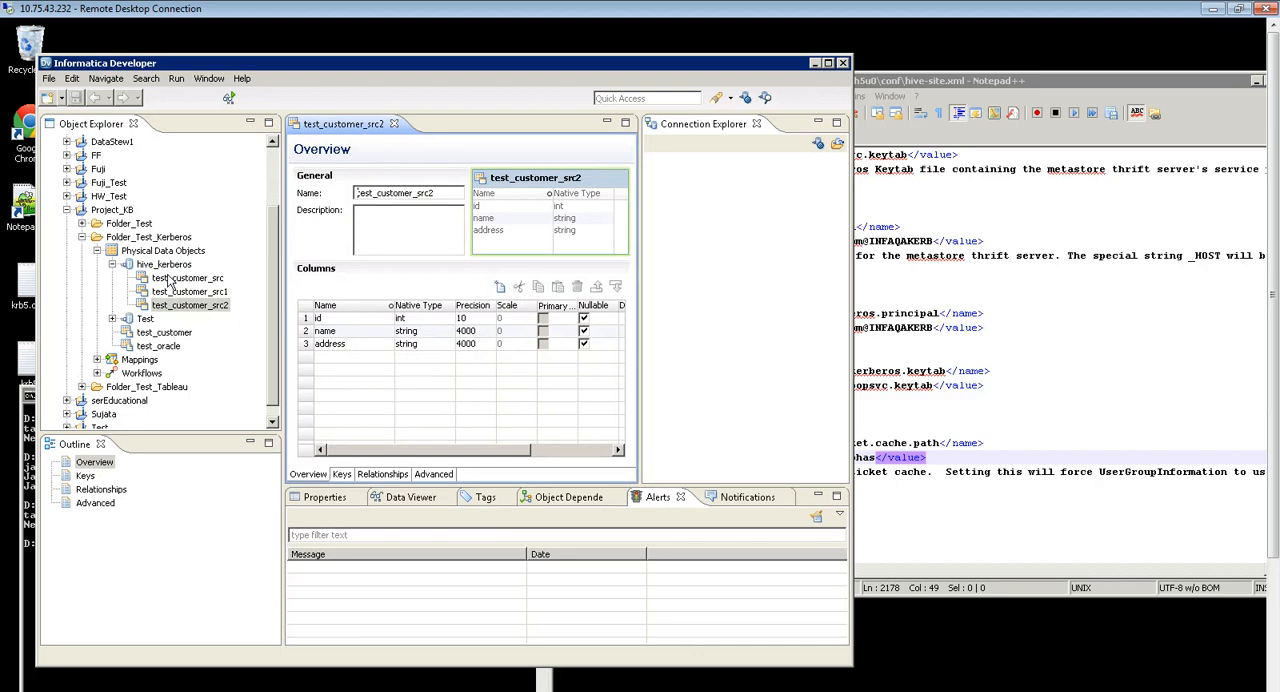
mouse_move(276, 329)
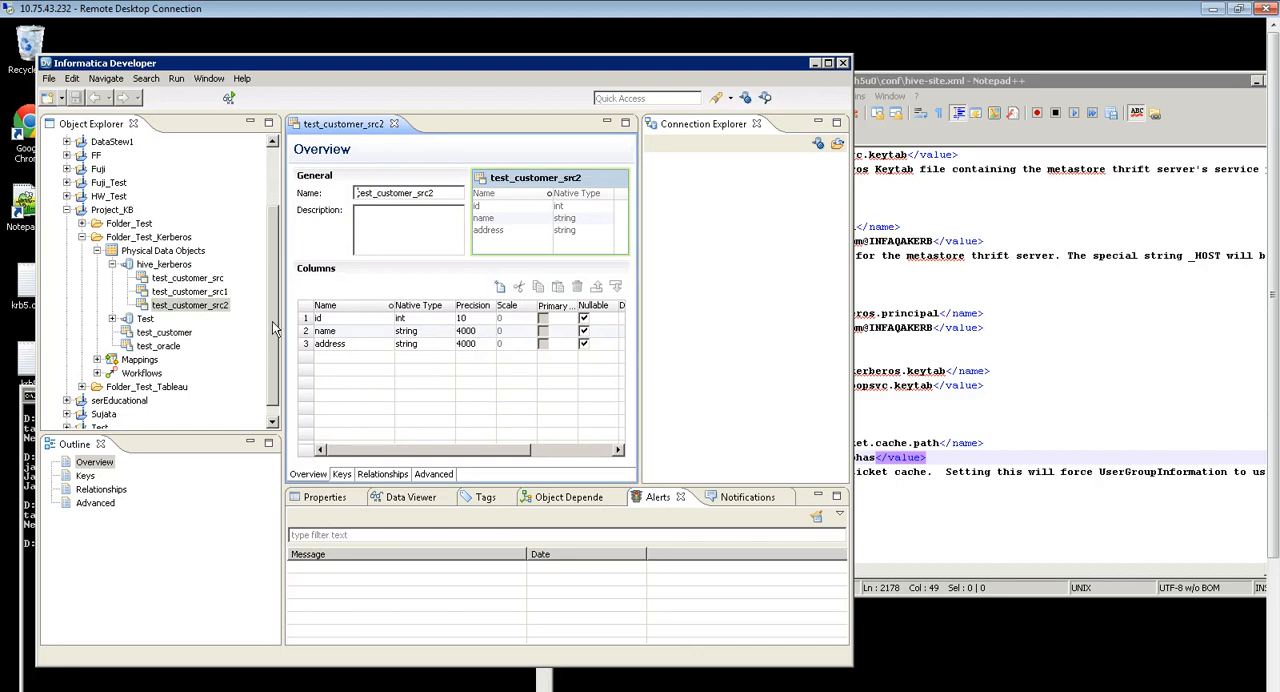